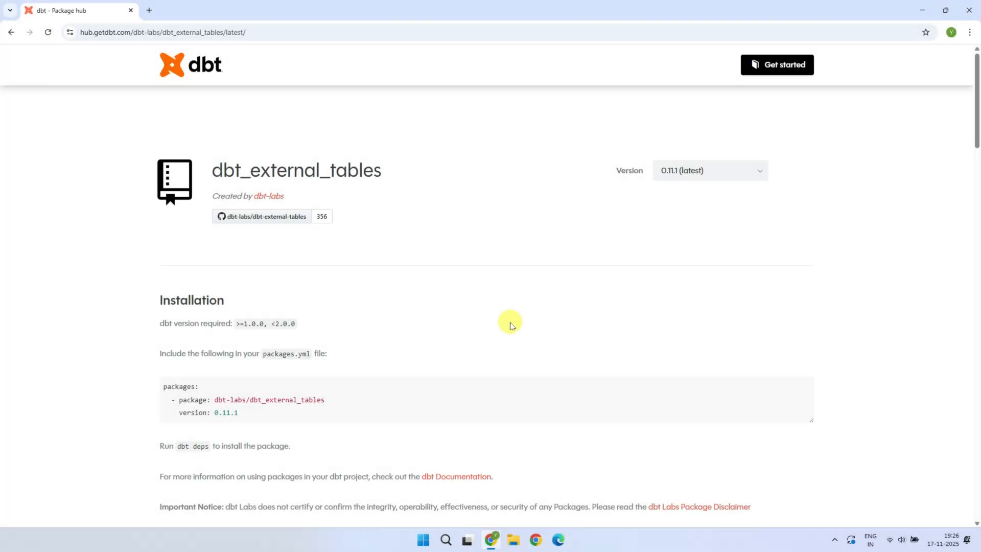
{"action": "mouse_move", "coordinate": [580, 273]}
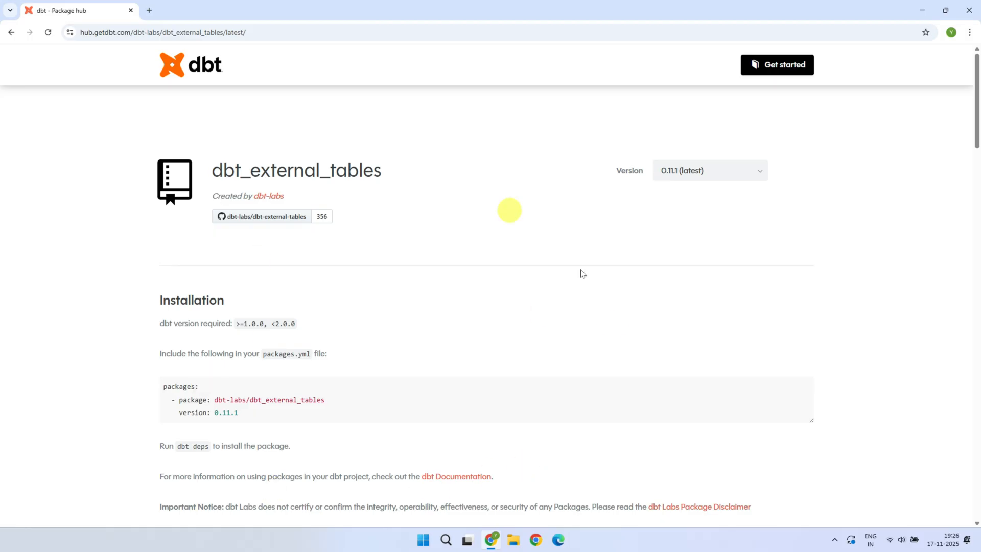
Scroll through the dbt_external_tables 0.11.1 page's installation snippet and README
{"action": "scroll", "scroll_direction": "down", "scroll_amount": 3}
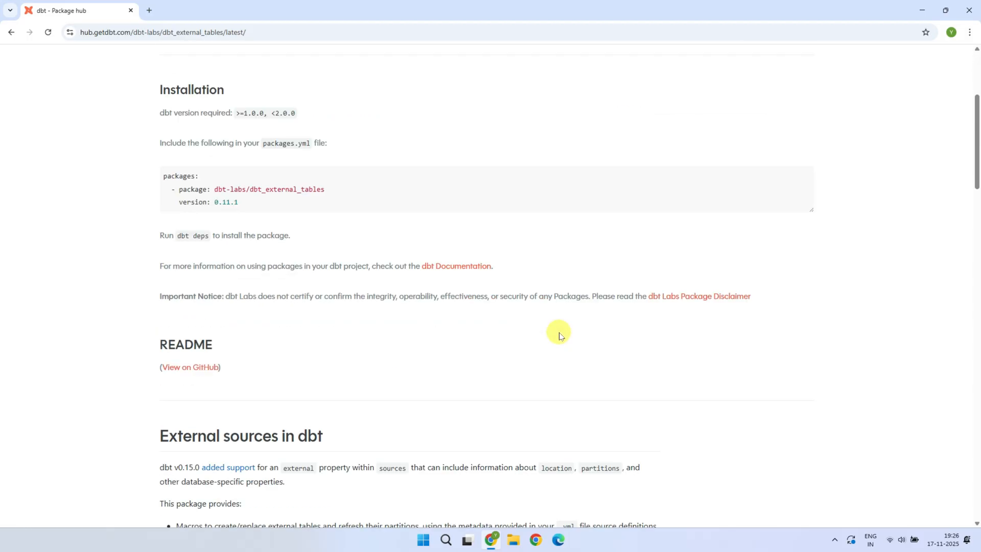
{"action": "scroll", "scroll_direction": "down", "scroll_amount": 3}
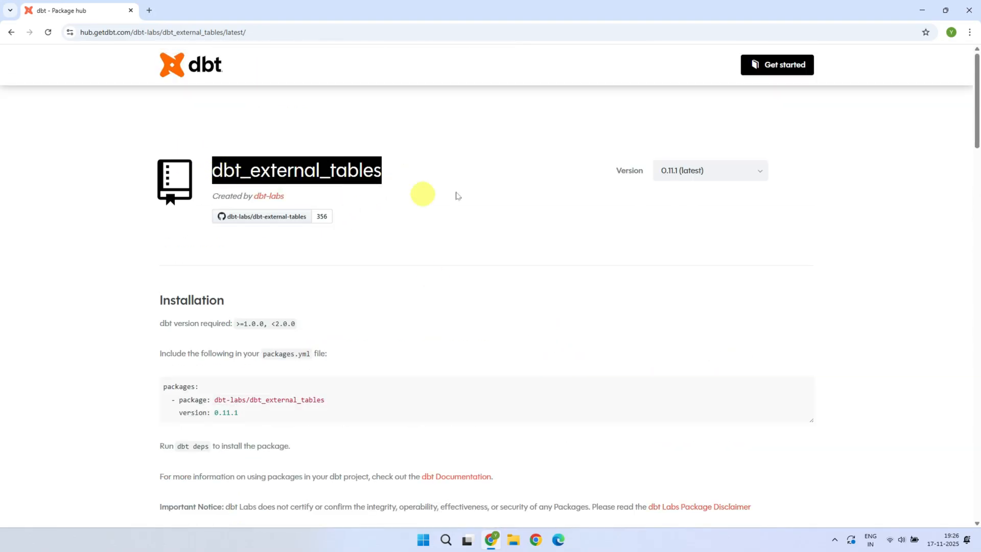
{"action": "mouse_move", "coordinate": [359, 199]}
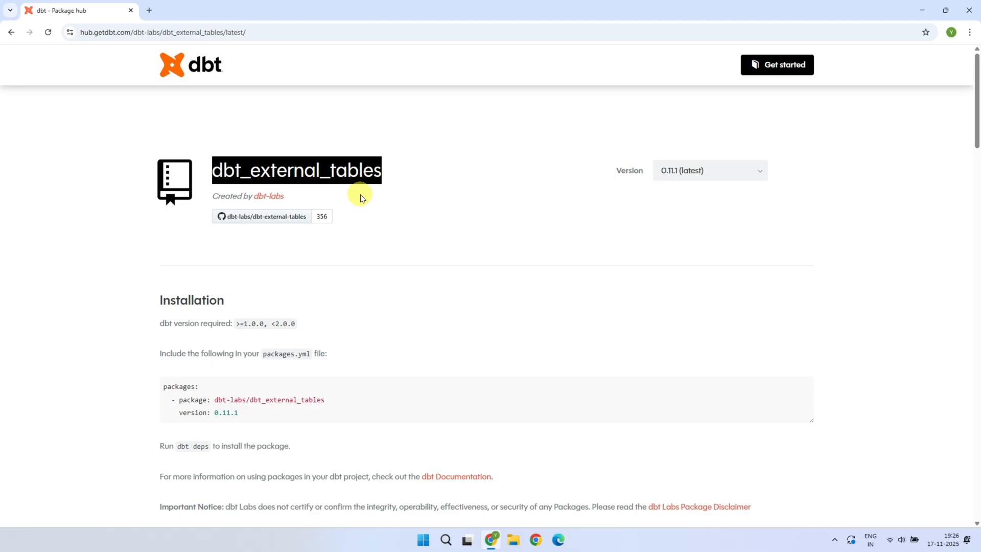
{"action": "mouse_move", "coordinate": [362, 217]}
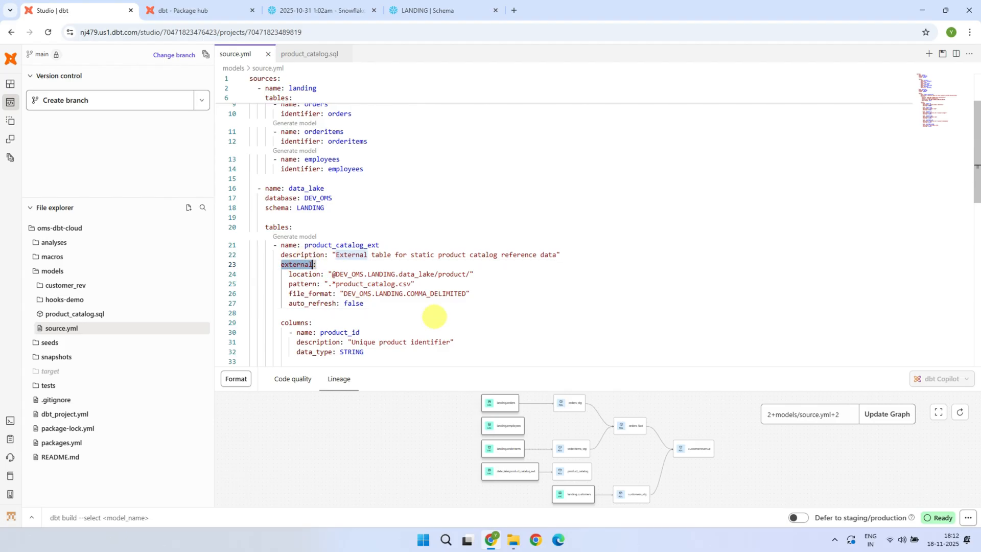
{"action": "left_click", "coordinate": [309, 54]}
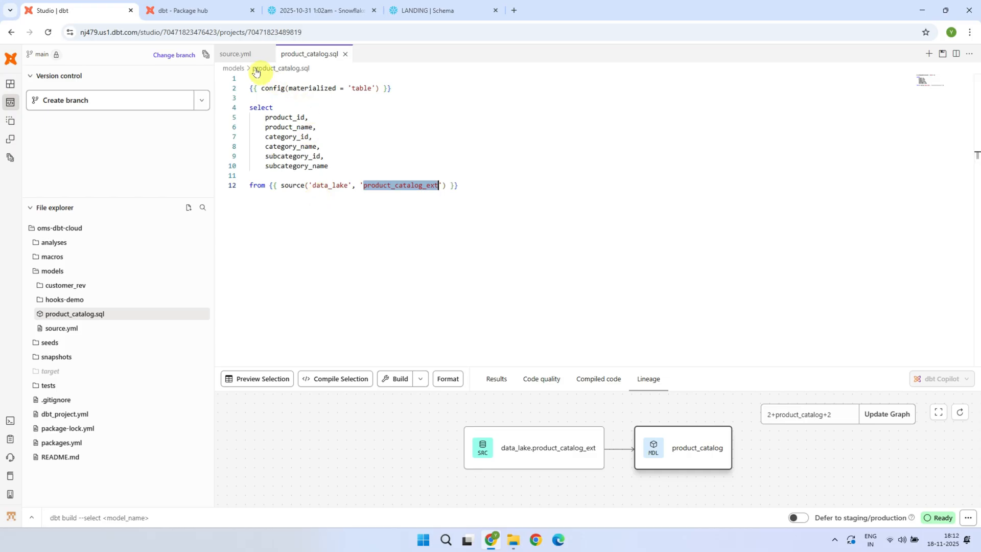
{"action": "left_click", "coordinate": [236, 53]}
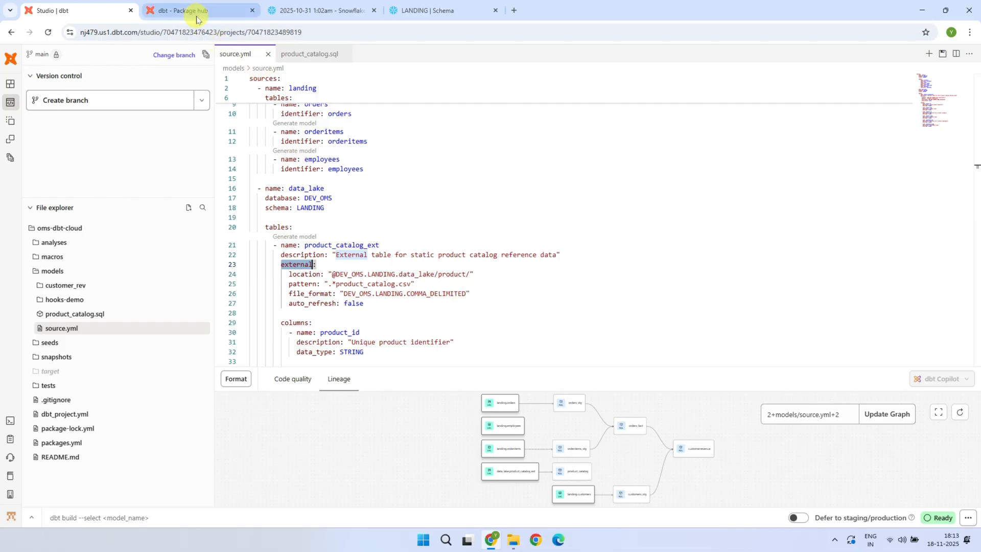
Copy the dbt_external_tables packages.yml installation snippet from Package hub
{"action": "left_click", "coordinate": [181, 11]}
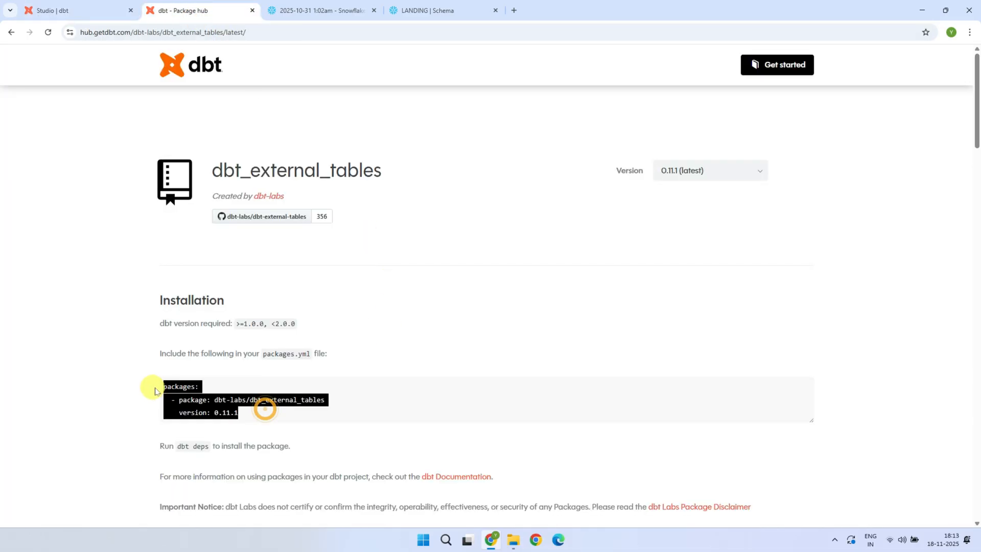
{"action": "left_click", "coordinate": [69, 11]}
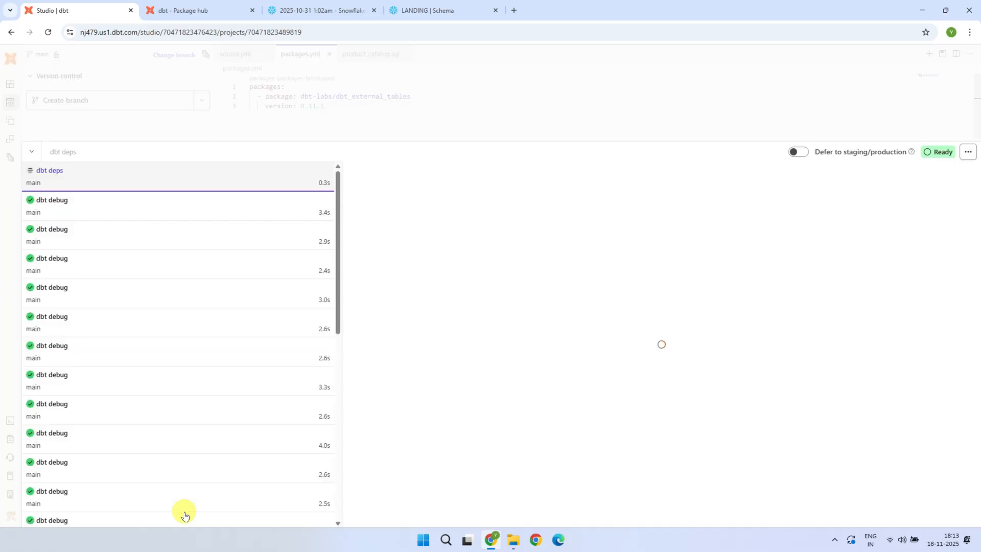
{"action": "left_click", "coordinate": [49, 170]}
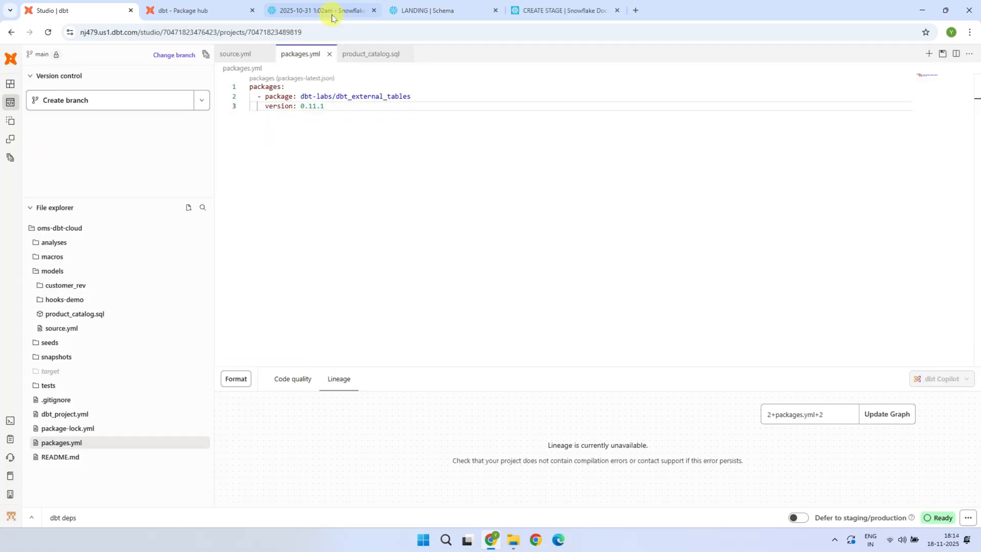
Review the Amazon S3 and Google Cloud Storage external stage examples in the CREATE STAGE docs
{"action": "left_click", "coordinate": [319, 11]}
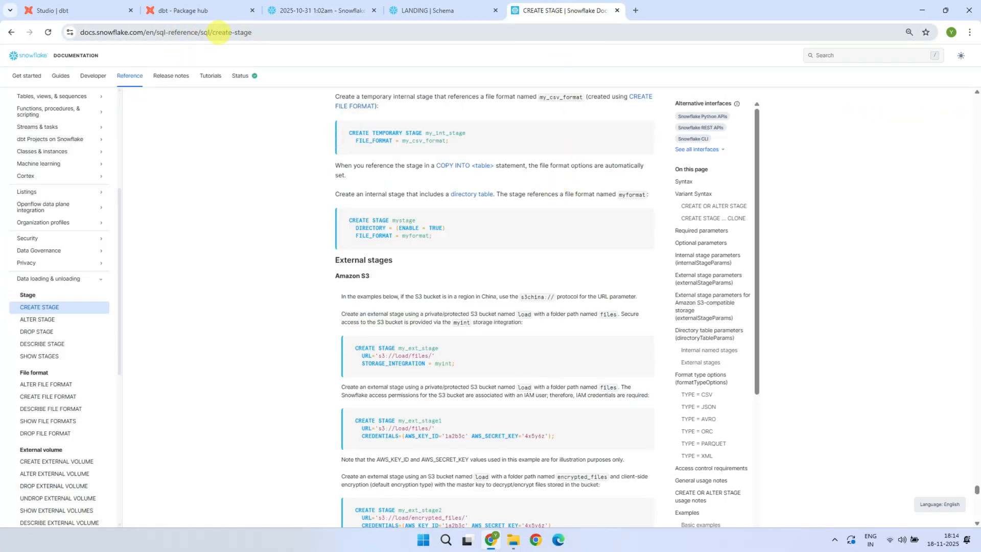
{"action": "double_click", "coordinate": [352, 275]}
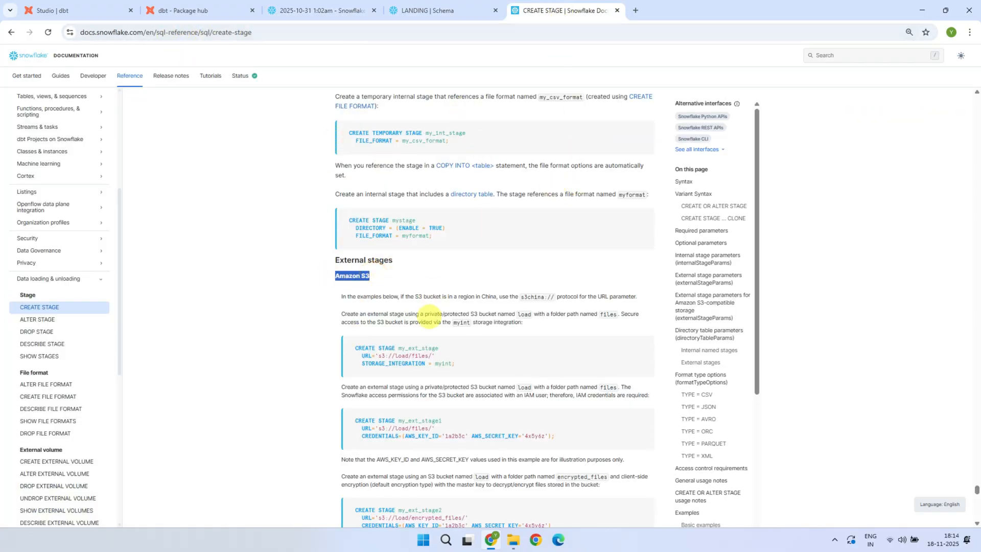
{"action": "scroll", "scroll_direction": "down", "scroll_amount": 3}
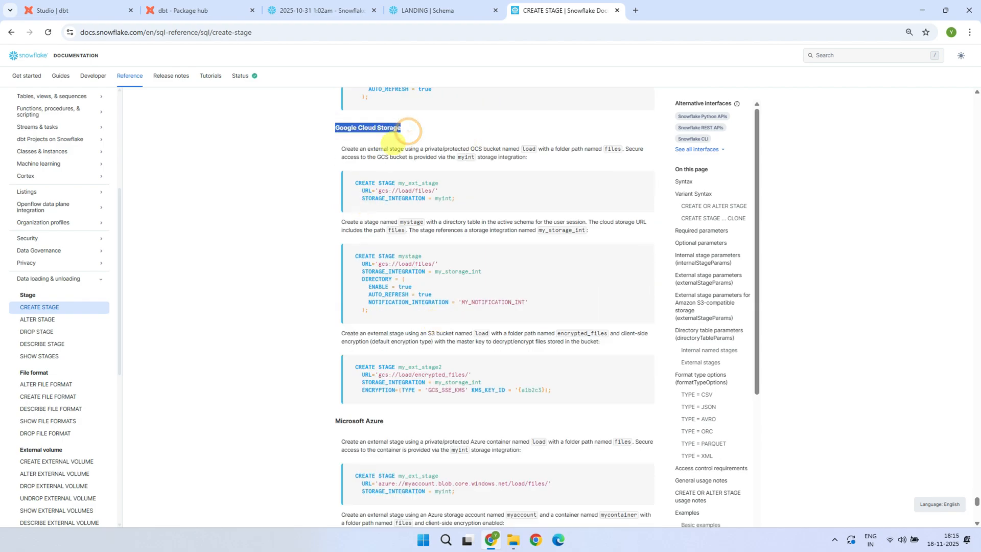
{"action": "left_click", "coordinate": [182, 11]}
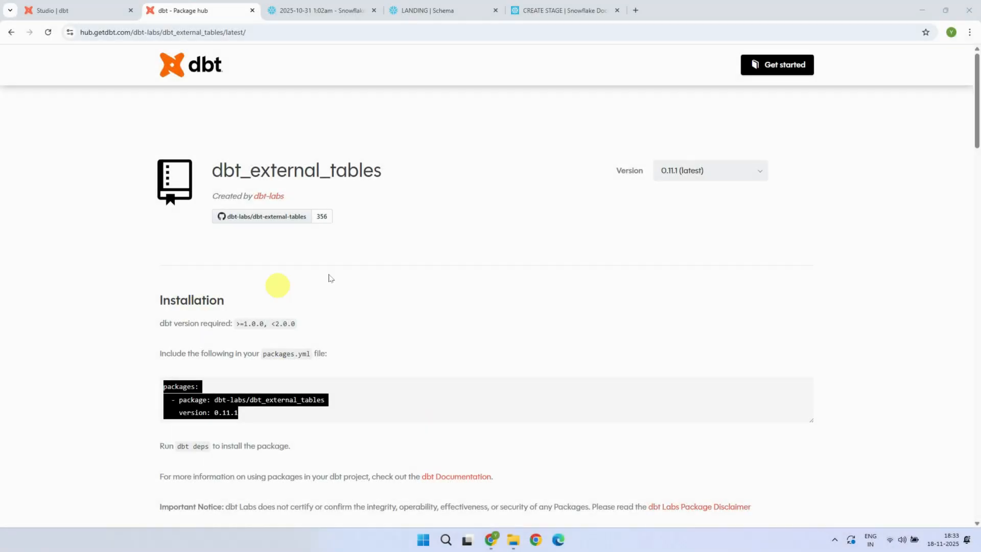
{"action": "mouse_move", "coordinate": [272, 216]}
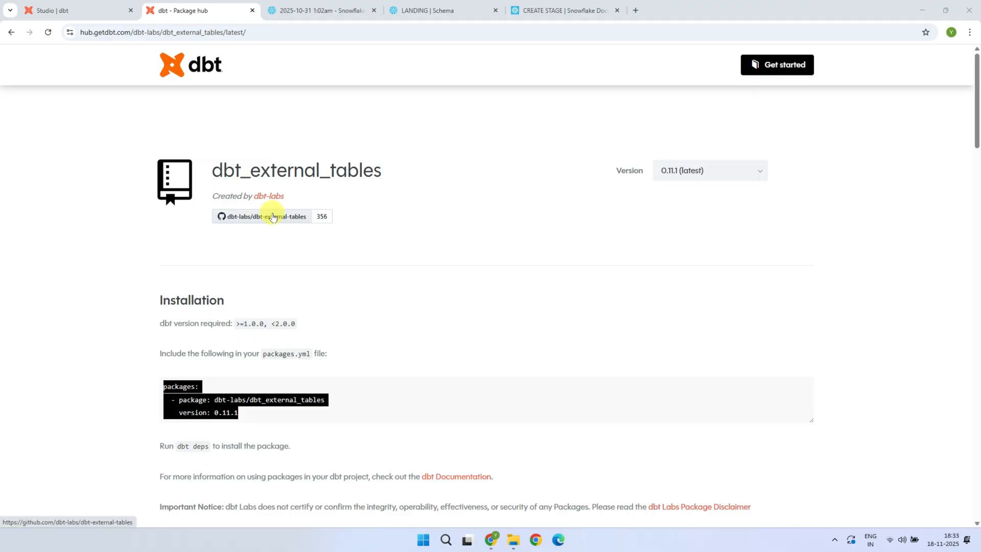
Read the Syntax and Setup sections of the dbt-external-tables GitHub README
{"action": "left_click", "coordinate": [268, 216]}
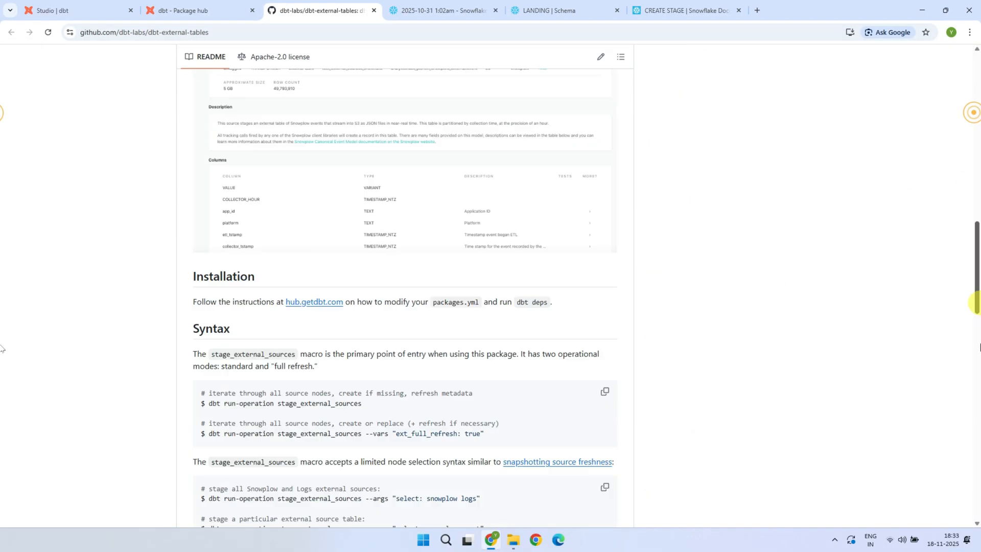
{"action": "scroll", "scroll_direction": "down", "scroll_amount": 3}
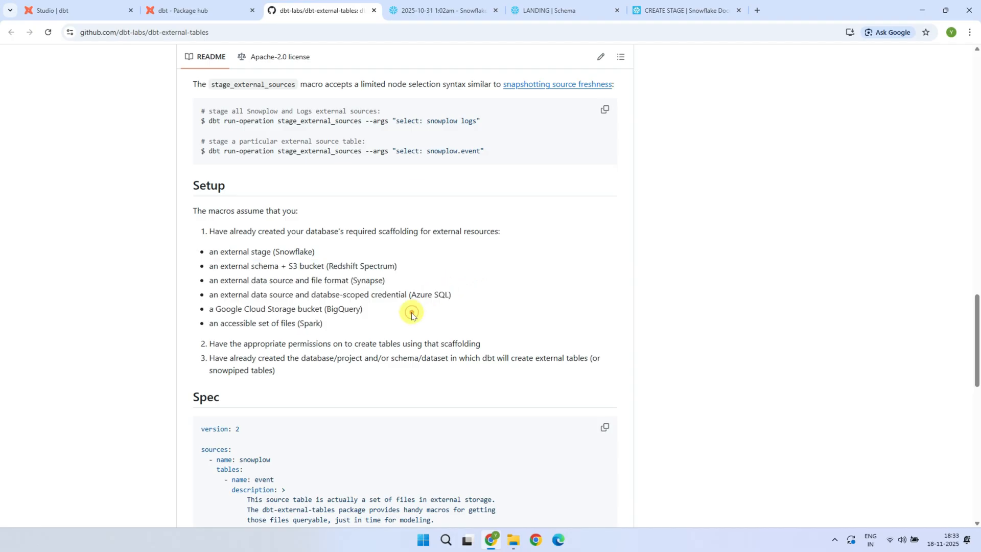
{"action": "left_click", "coordinate": [442, 11]}
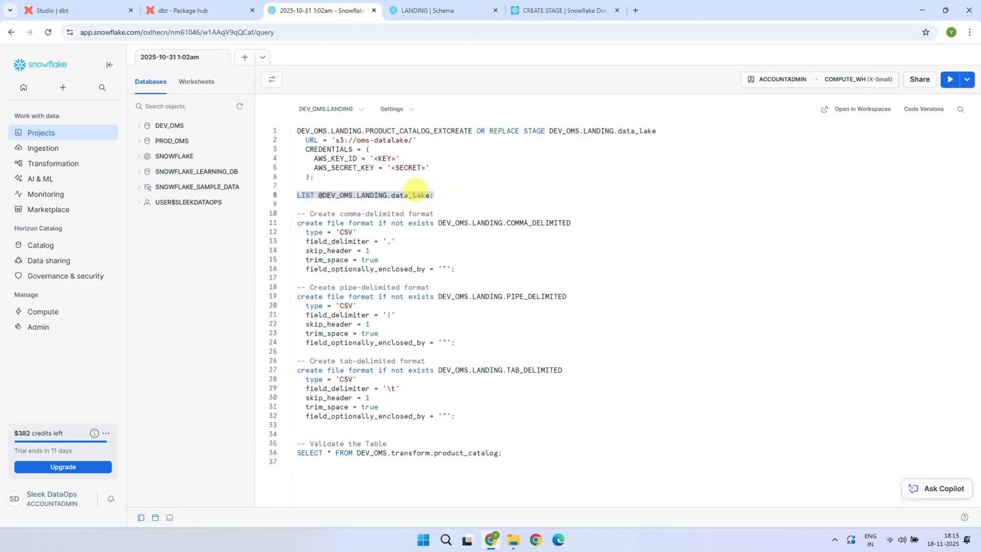
Select the comma-, pipe- and tab-delimited file format statements in the worksheet
{"action": "left_click", "coordinate": [949, 80]}
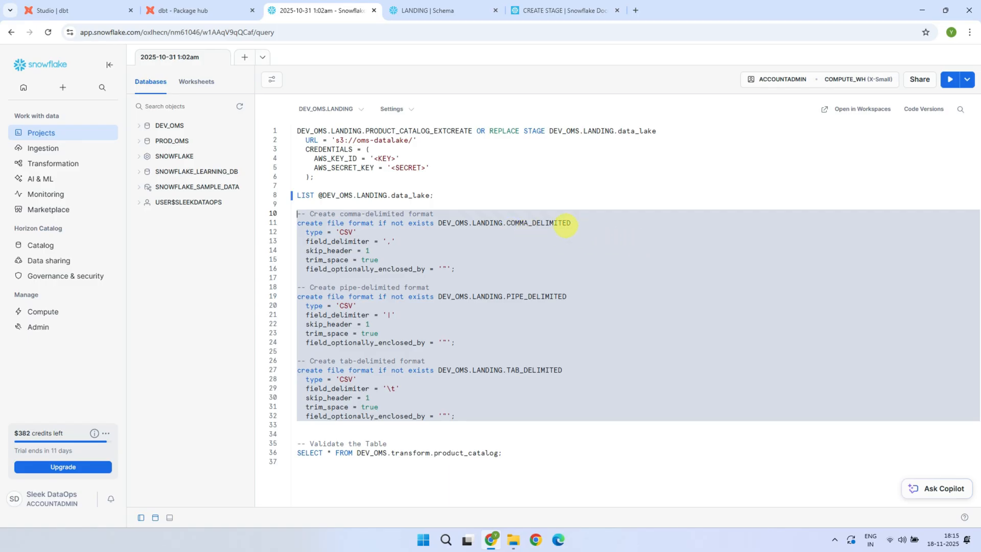
{"action": "mouse_move", "coordinate": [541, 404]}
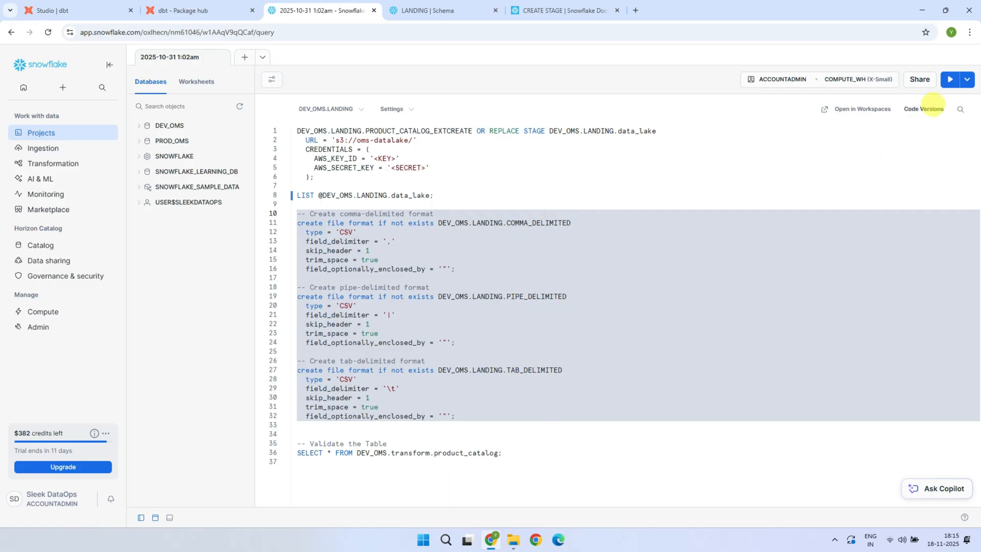
{"action": "left_click", "coordinate": [948, 79]}
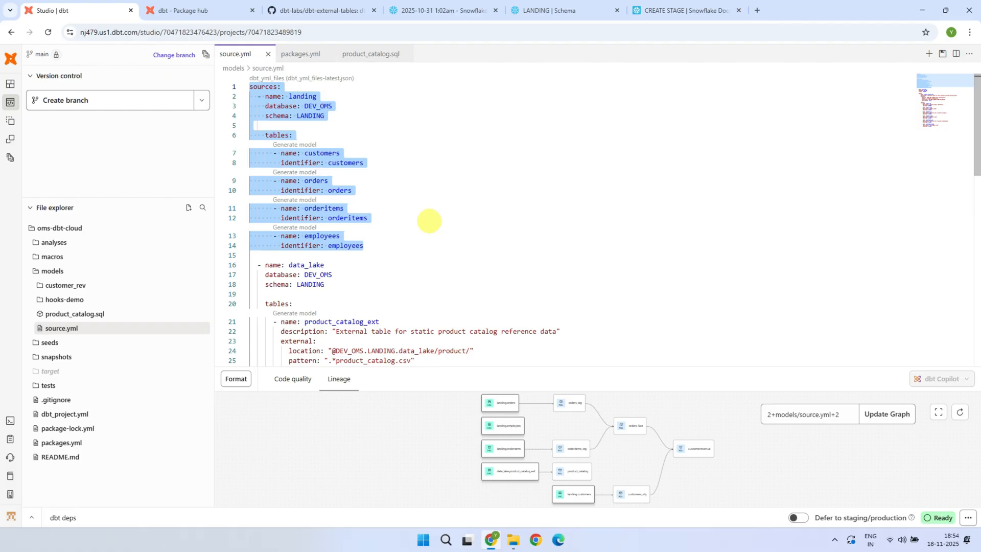
Browse the dbt-external-tables sample_sources folder on GitHub, then return to dbt Studio
{"action": "scroll", "scroll_direction": "down", "scroll_amount": 3}
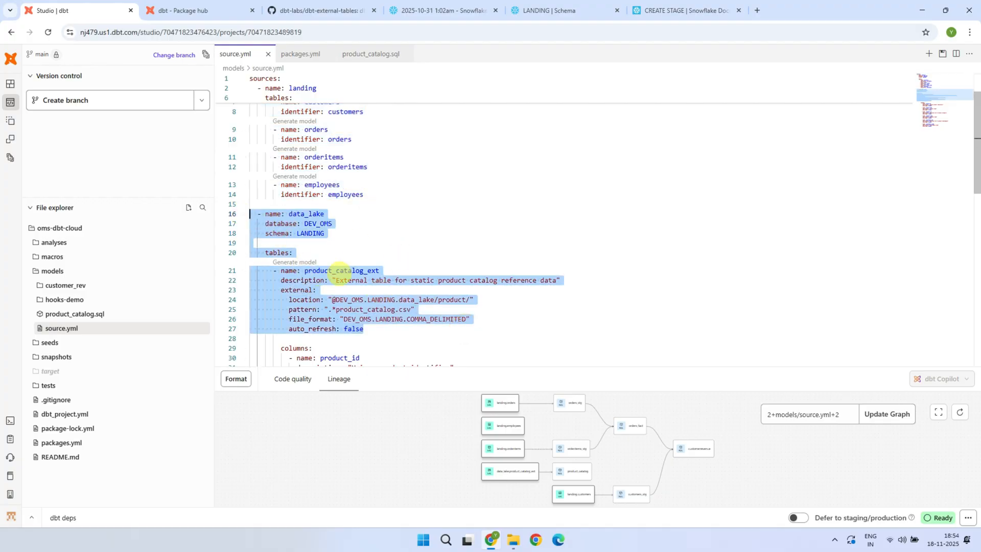
{"action": "left_click", "coordinate": [321, 11]}
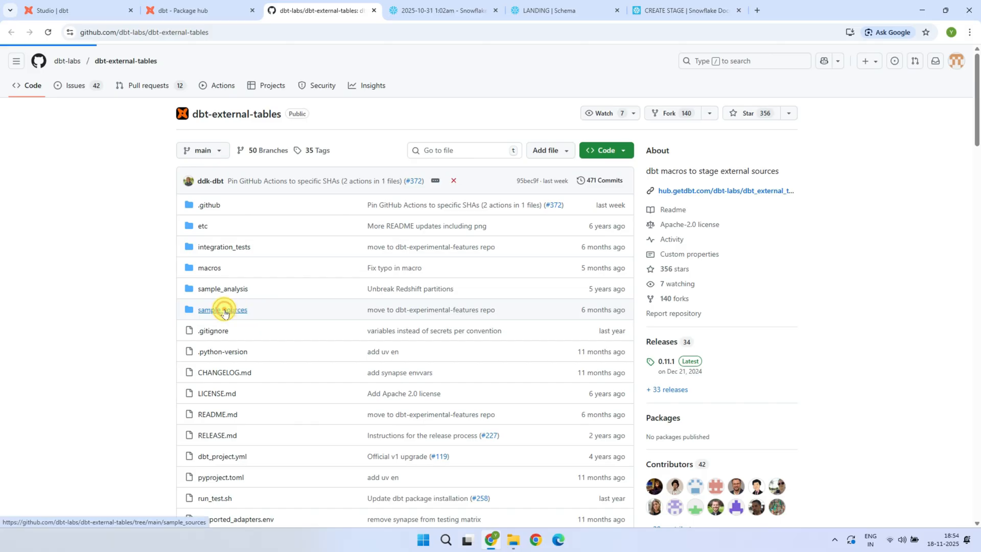
{"action": "left_click", "coordinate": [222, 310]}
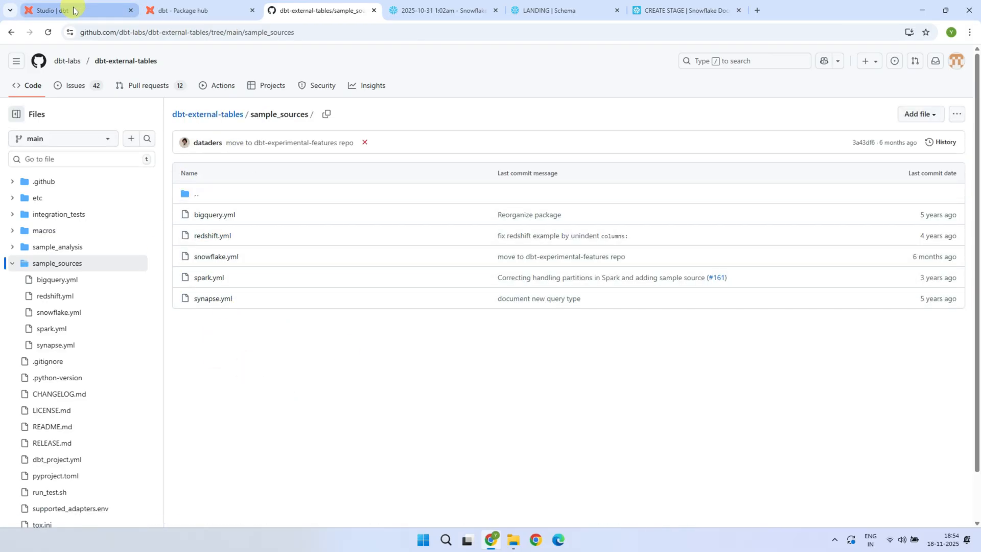
{"action": "left_click", "coordinate": [69, 10]}
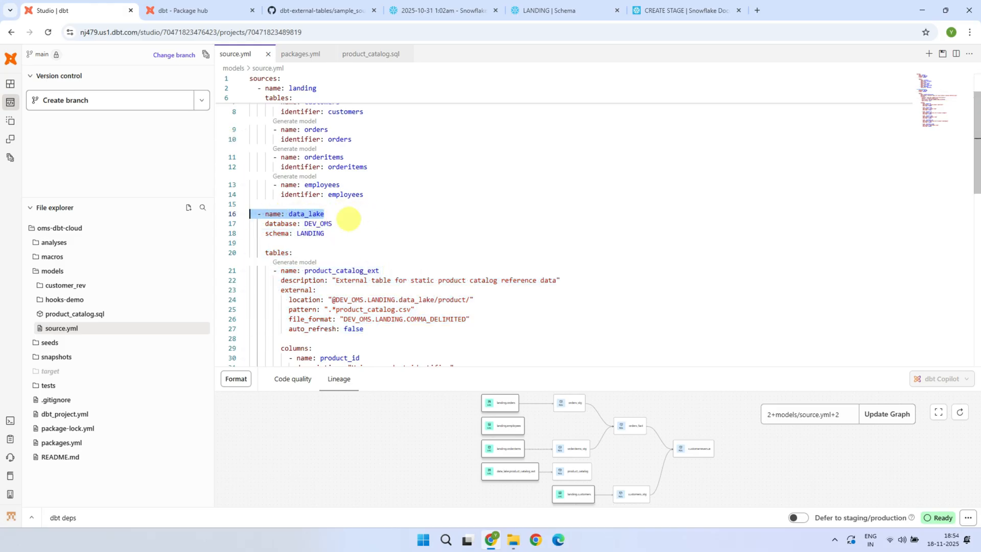
{"action": "mouse_move", "coordinate": [364, 233]}
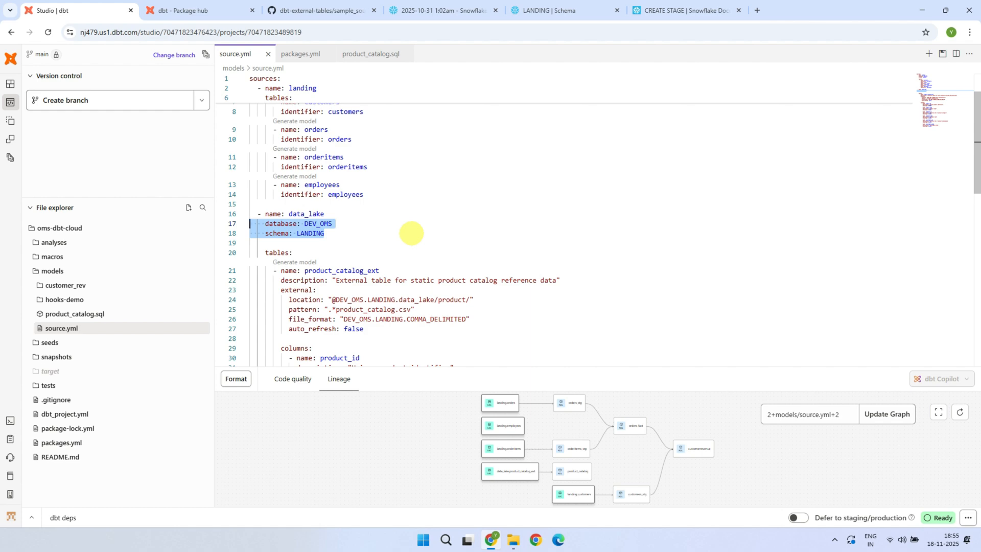
{"action": "mouse_move", "coordinate": [294, 249]}
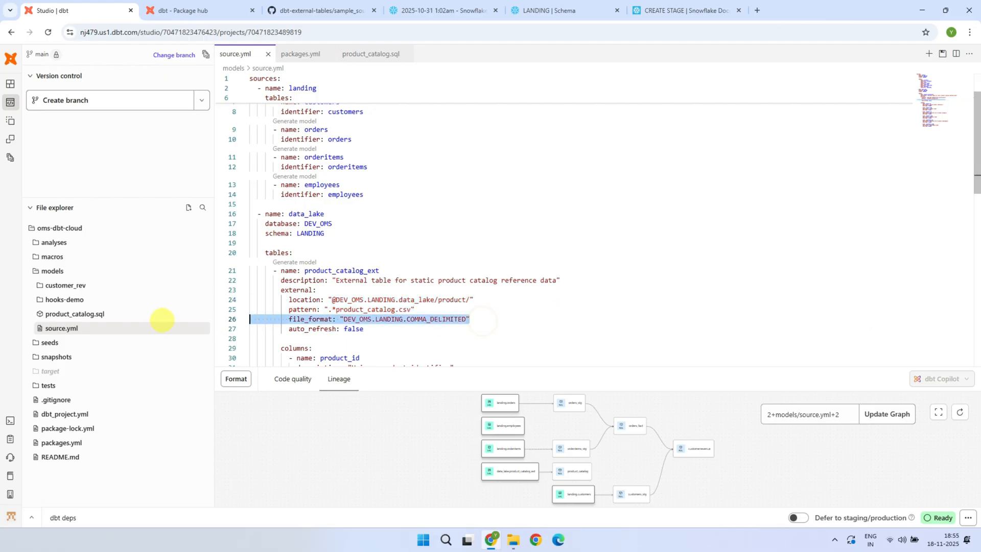
{"action": "scroll", "scroll_direction": "down", "scroll_amount": 3}
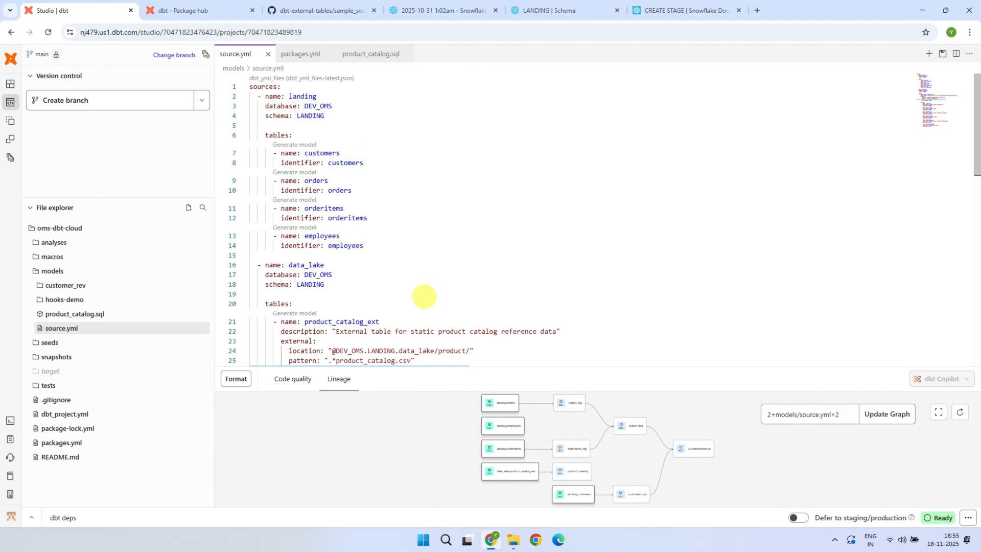
{"action": "scroll", "scroll_direction": "down", "scroll_amount": 3}
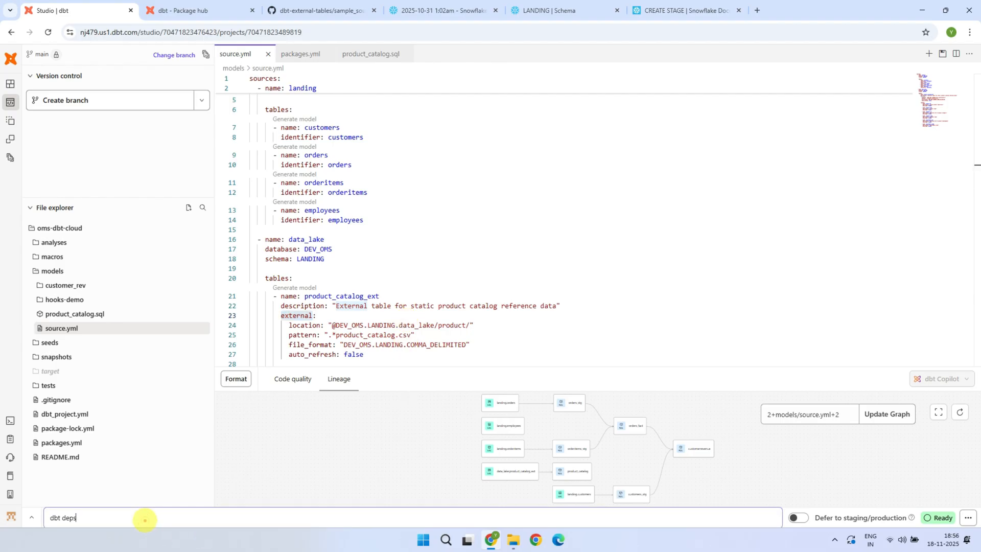
Enter 'dbt run-operation stage_external_sources' in the command bar
{"action": "type", "text": "dbt run-operation stage_external_sources"}
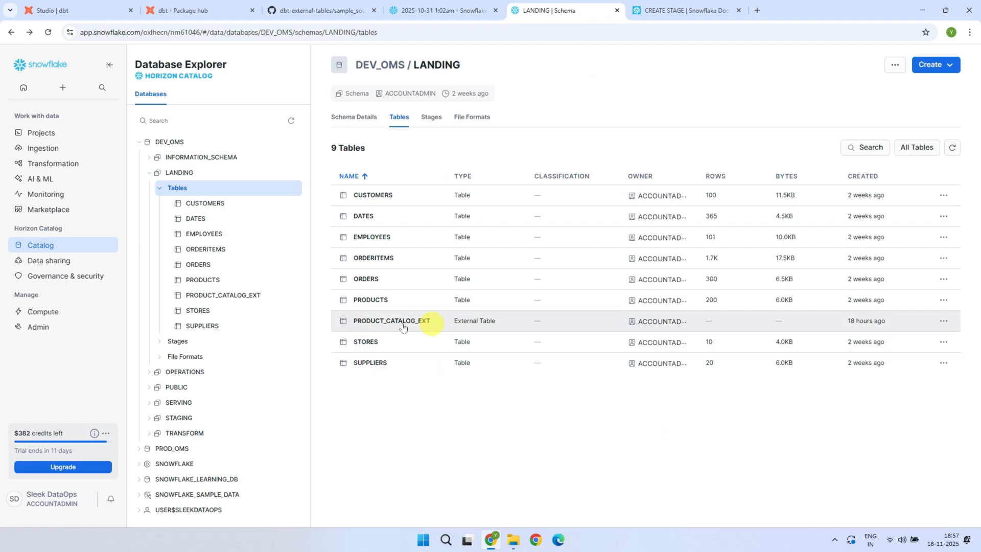
Inspect PRODUCT_CATALOG_EXT's DATA_LAKE stage, COMMA_DELIMITED format and S3 location
{"action": "left_click", "coordinate": [390, 320]}
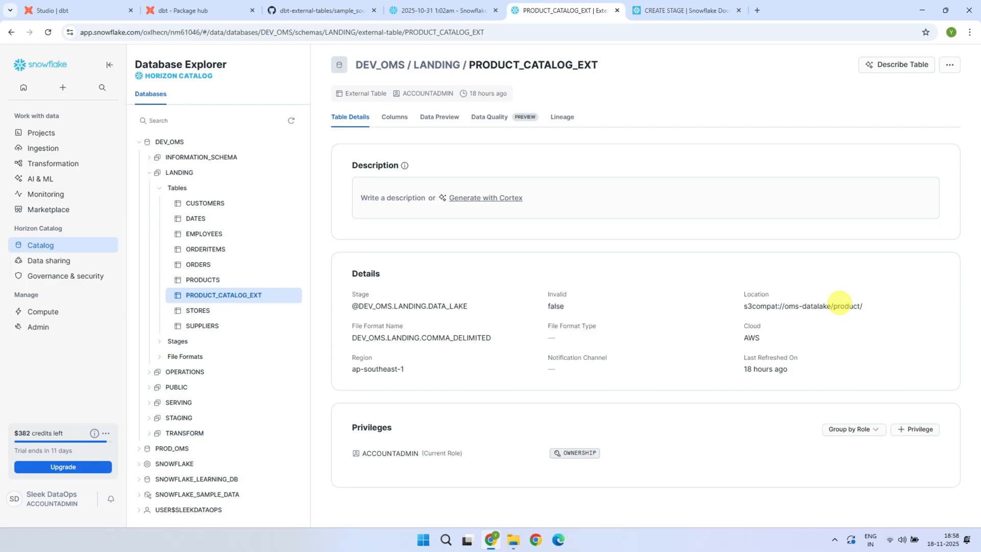
{"action": "left_click", "coordinate": [76, 11]}
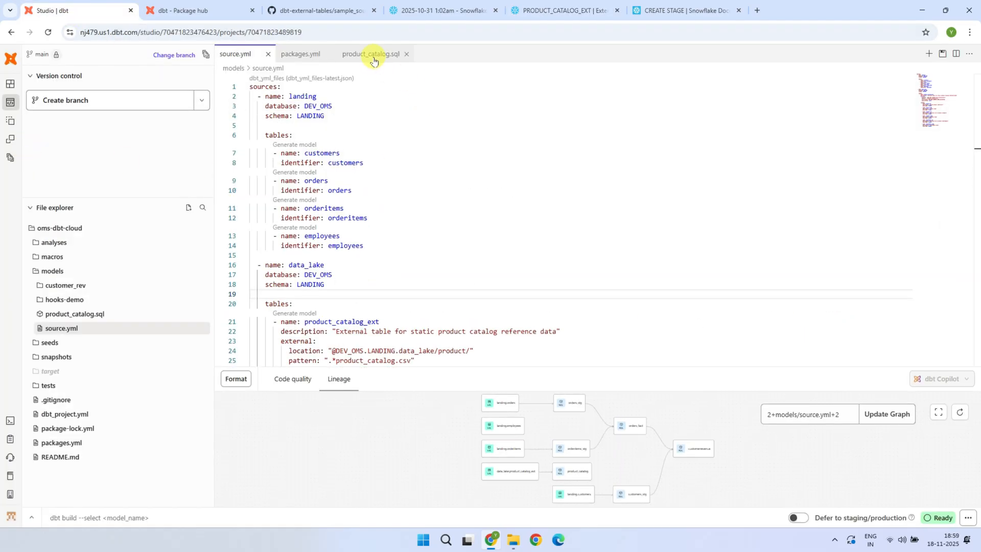
Check product_catalog.sql's data_lake source name against source.yml and select the model code
{"action": "left_click", "coordinate": [371, 53]}
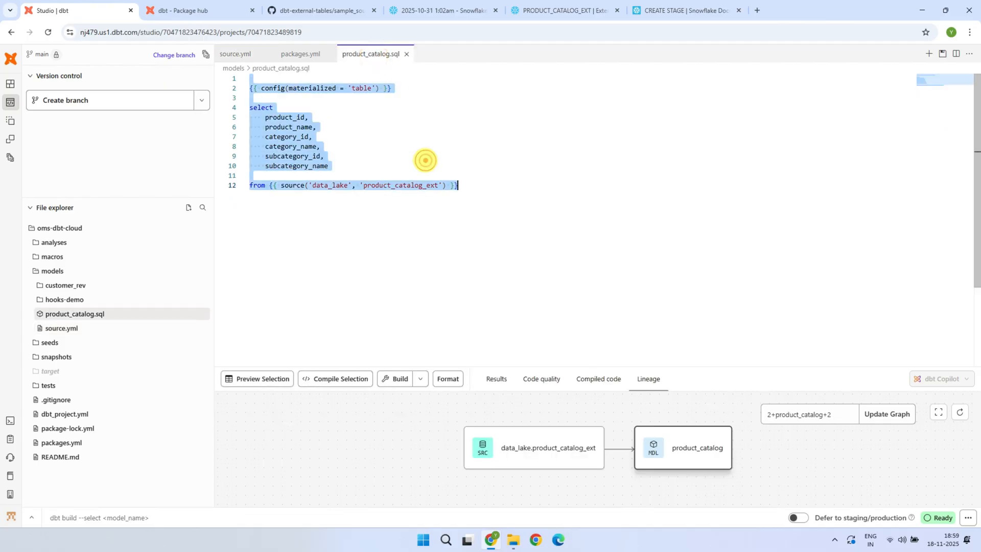
{"action": "double_click", "coordinate": [330, 184]}
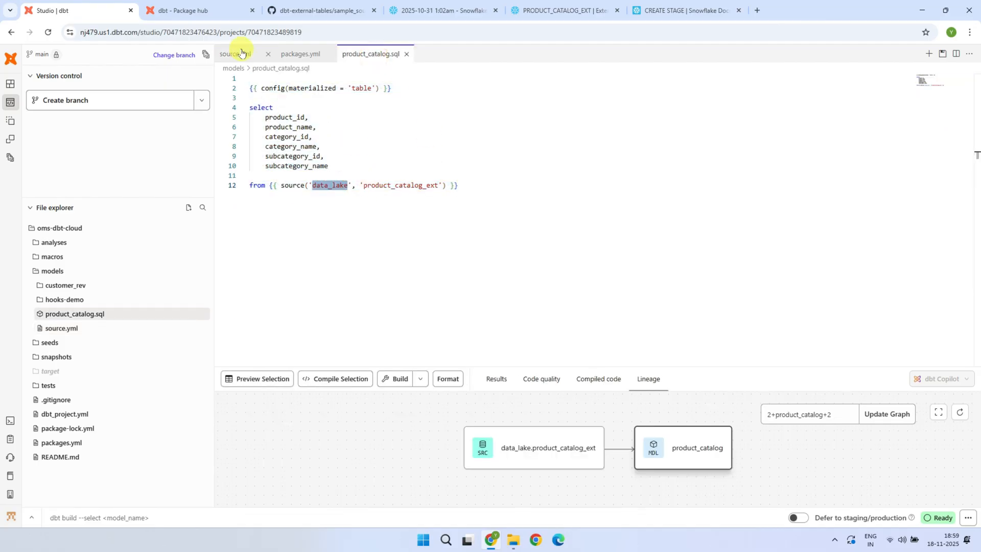
{"action": "left_click", "coordinate": [235, 54]}
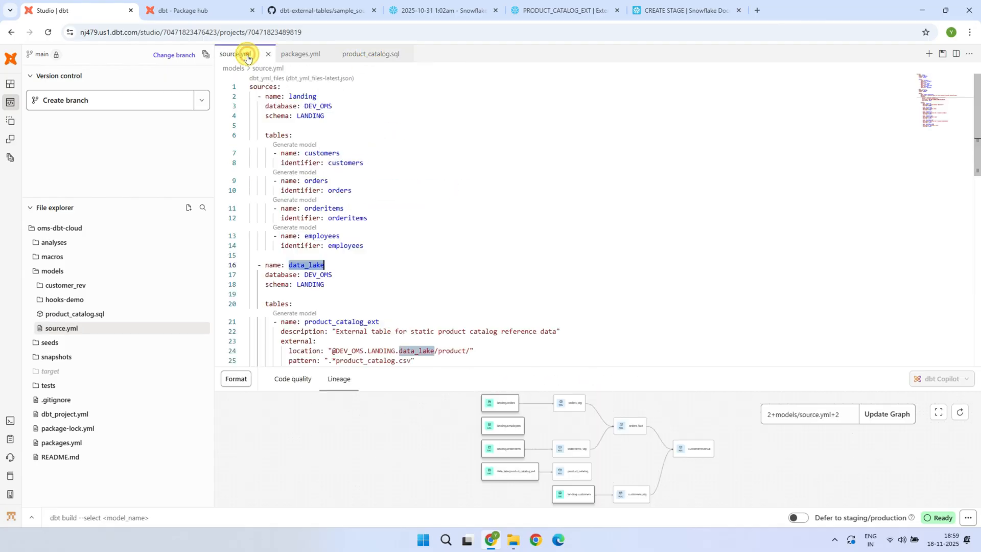
{"action": "left_click", "coordinate": [370, 54]}
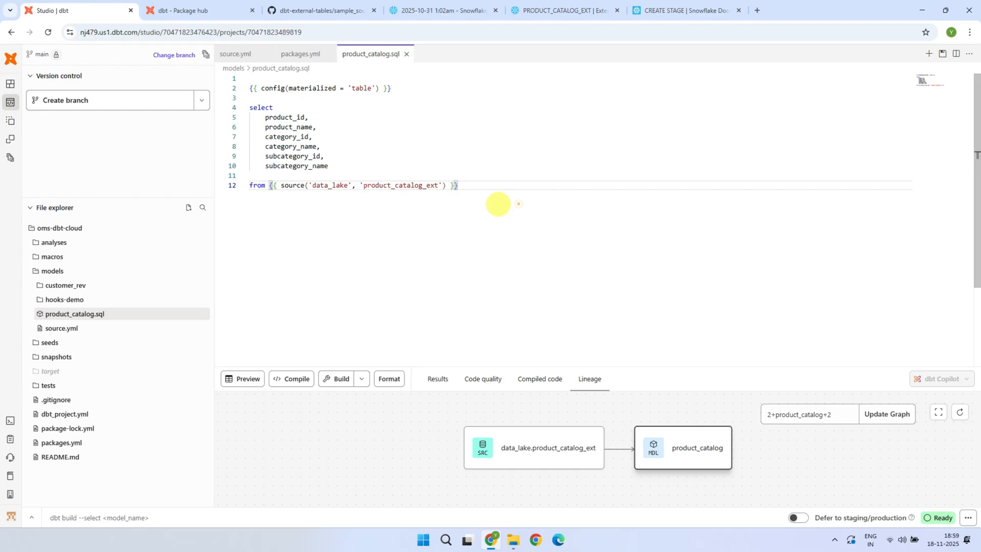
{"action": "key", "text": "ctrl+a"}
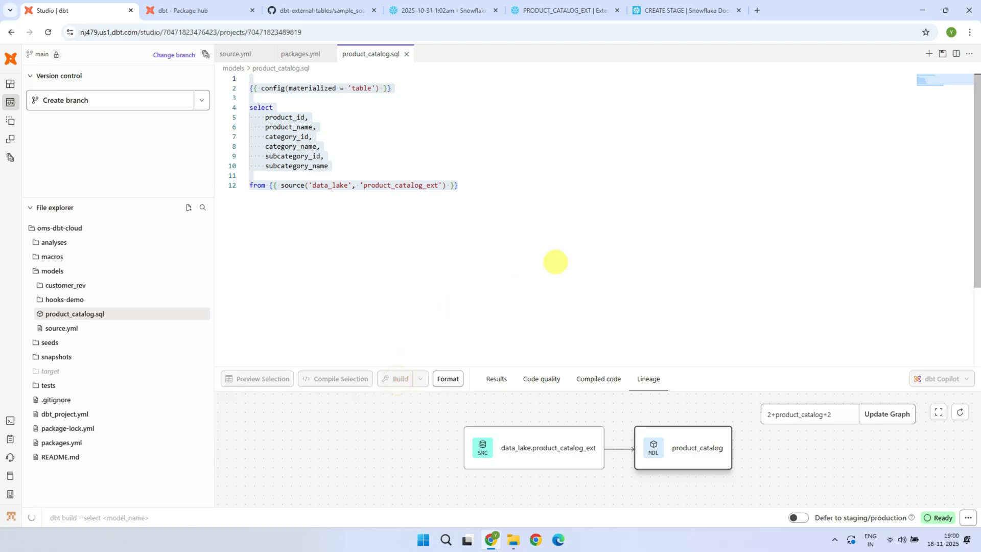
{"action": "mouse_move", "coordinate": [553, 256]}
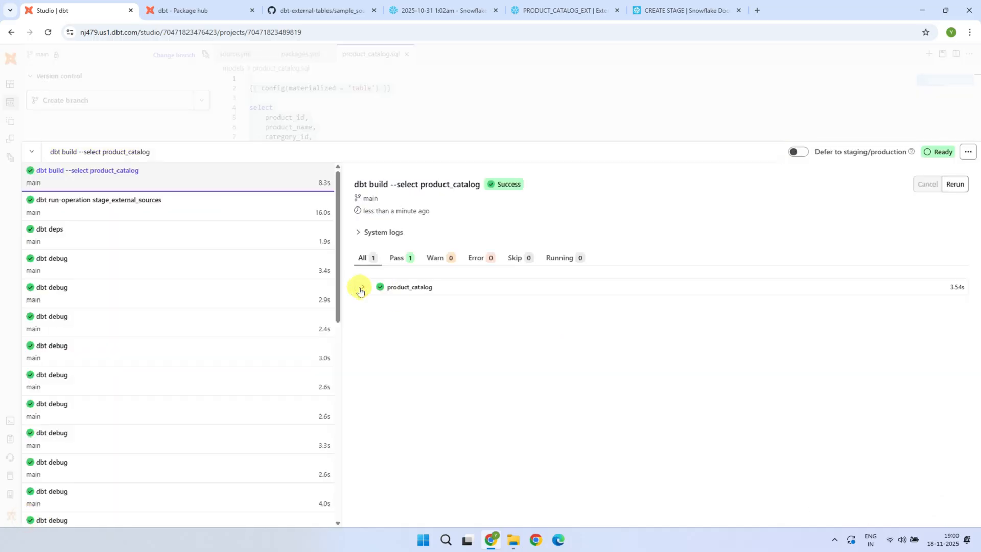
Confirm DEV_OMS.transform.product_catalog in the build log and query its rows in Snowflake
{"action": "left_click", "coordinate": [362, 287]}
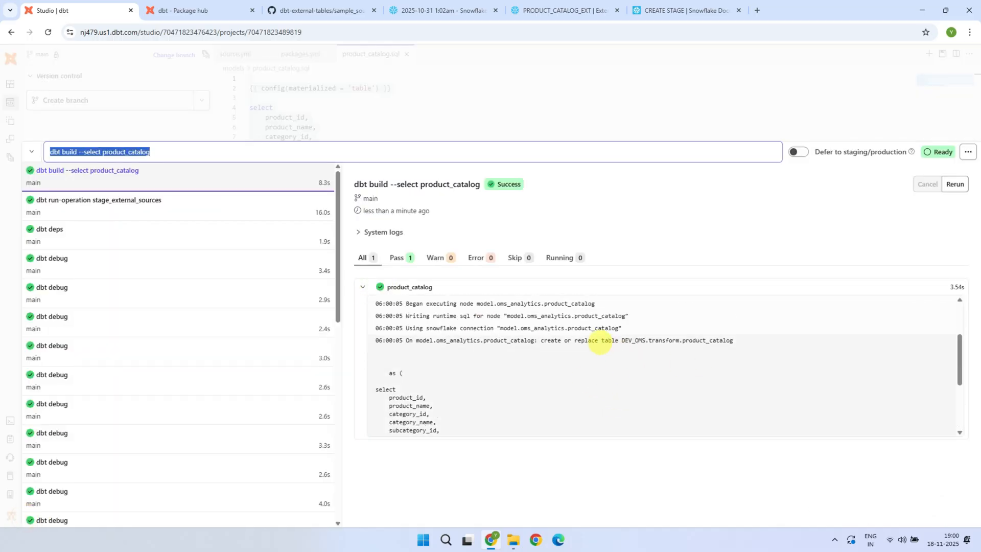
{"action": "left_click_drag", "start_coordinate": [603, 340], "coordinate": [733, 340]}
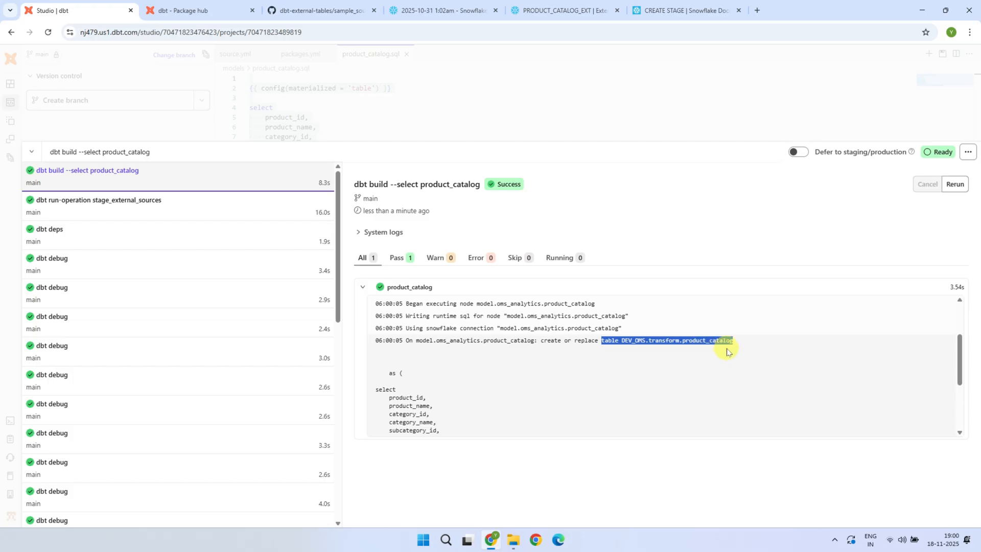
{"action": "mouse_move", "coordinate": [729, 344]}
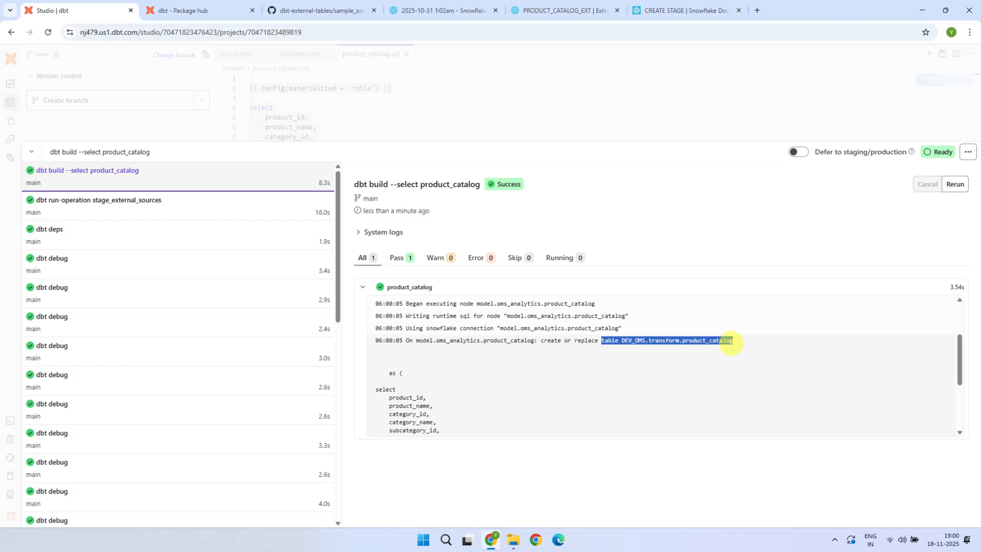
{"action": "left_click", "coordinate": [98, 151]}
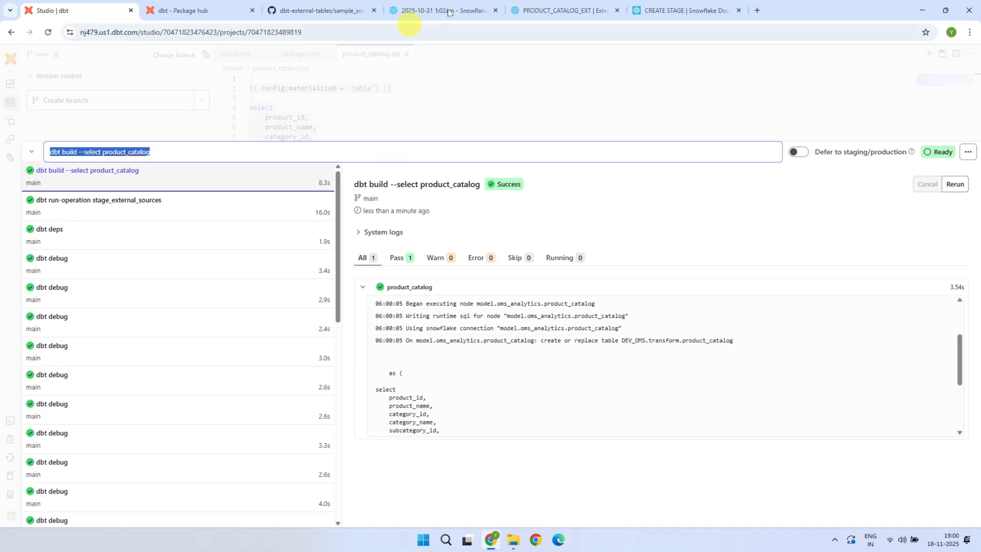
{"action": "left_click", "coordinate": [446, 10]}
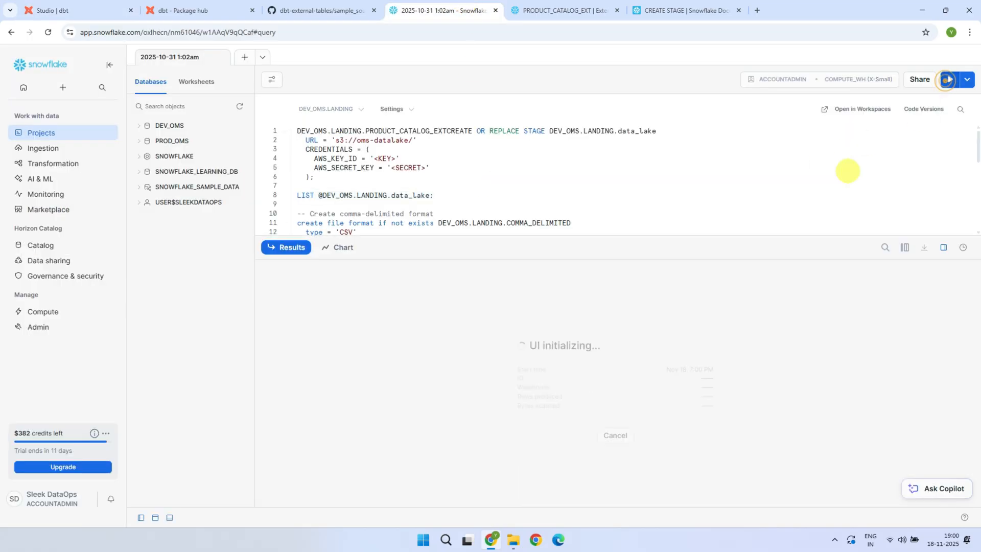
{"action": "left_click", "coordinate": [948, 80]}
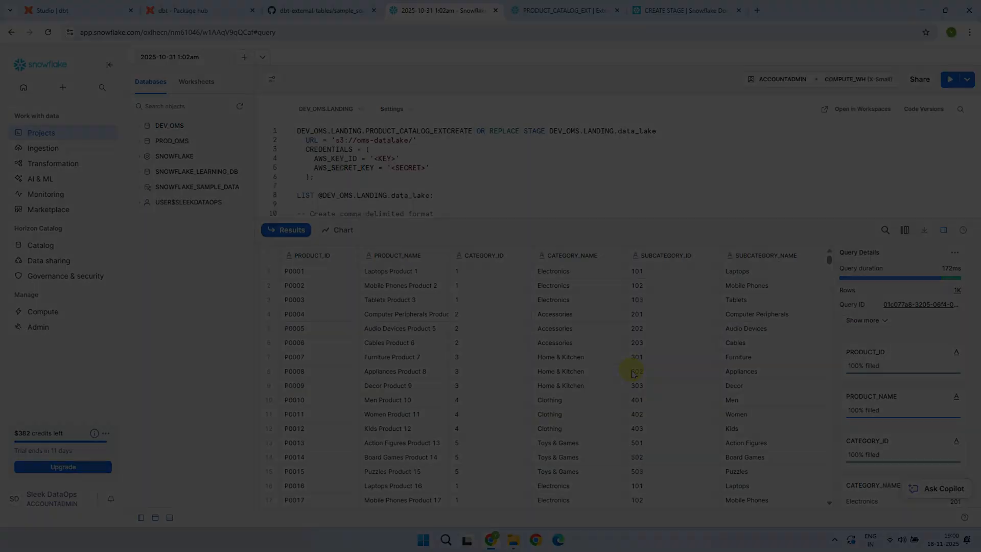